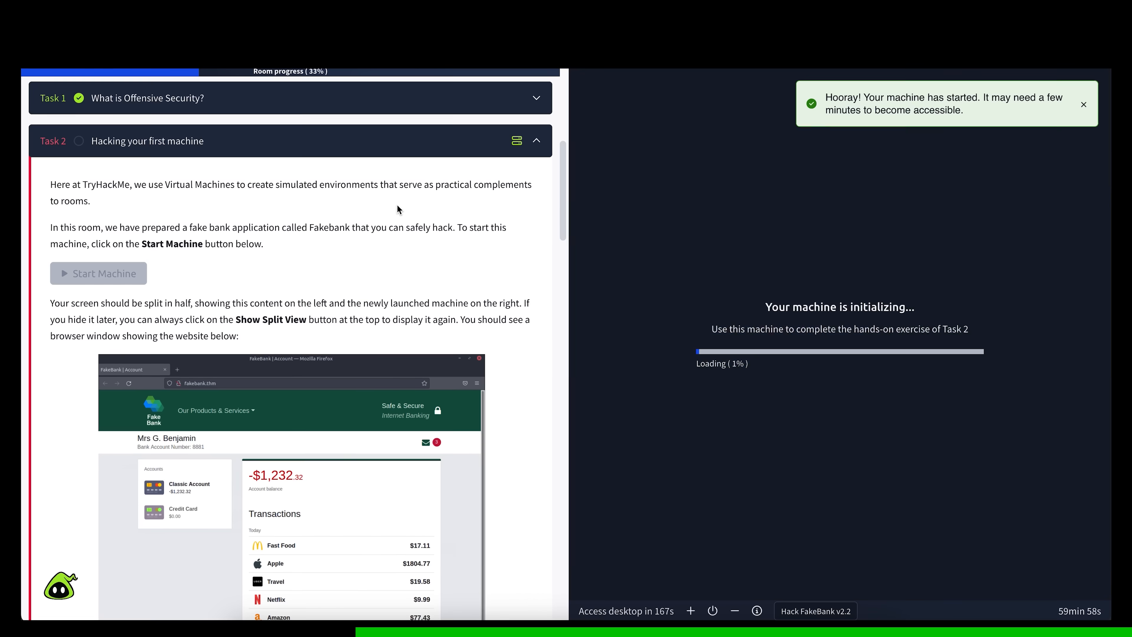
Start the Fakebank machine and scroll up to the Task 2 instructions while it boots.
scroll("up", 3)
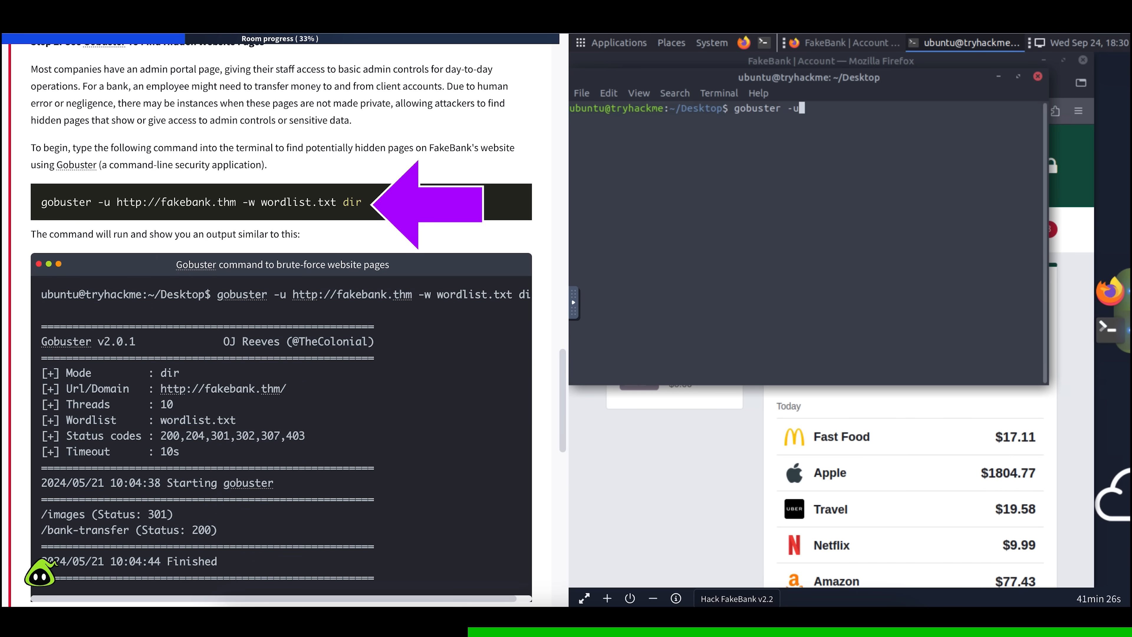
type("http://fakebank.thm")
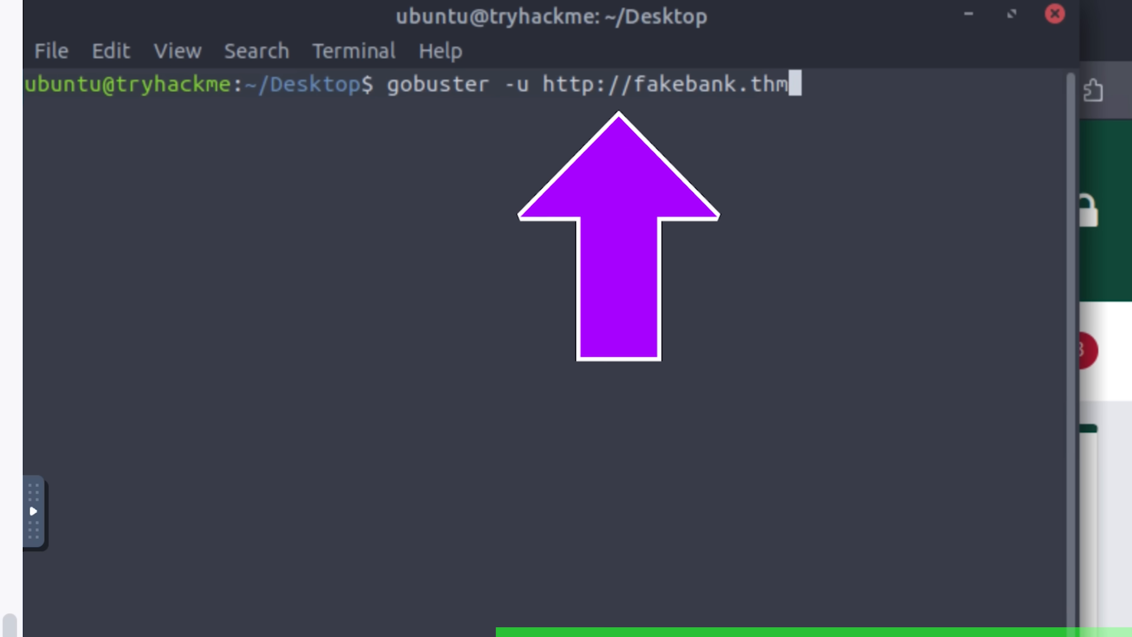
type("-w wordlist.txt dir")
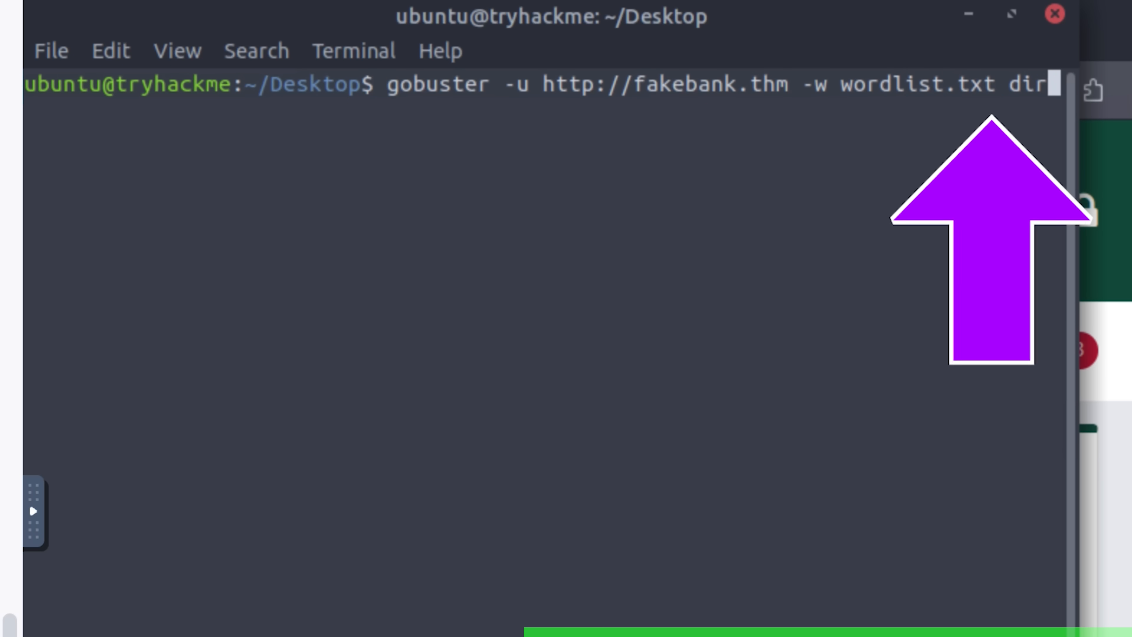
key("Return")
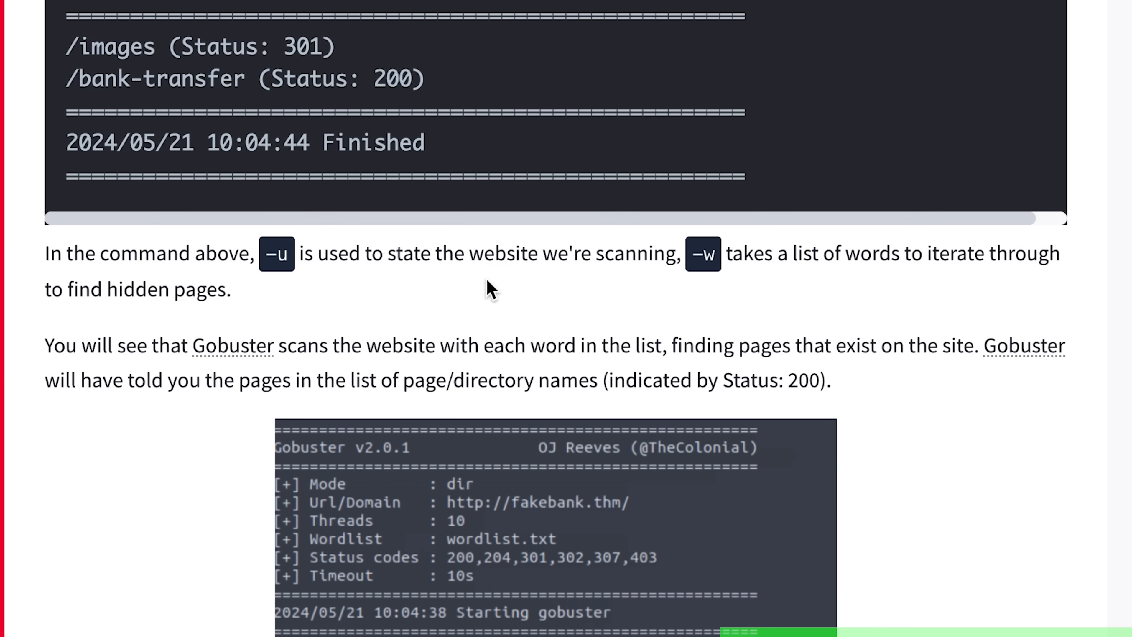
Scroll down to the questions and answer 'browser' for what accesses a web application.
scroll("down", 3)
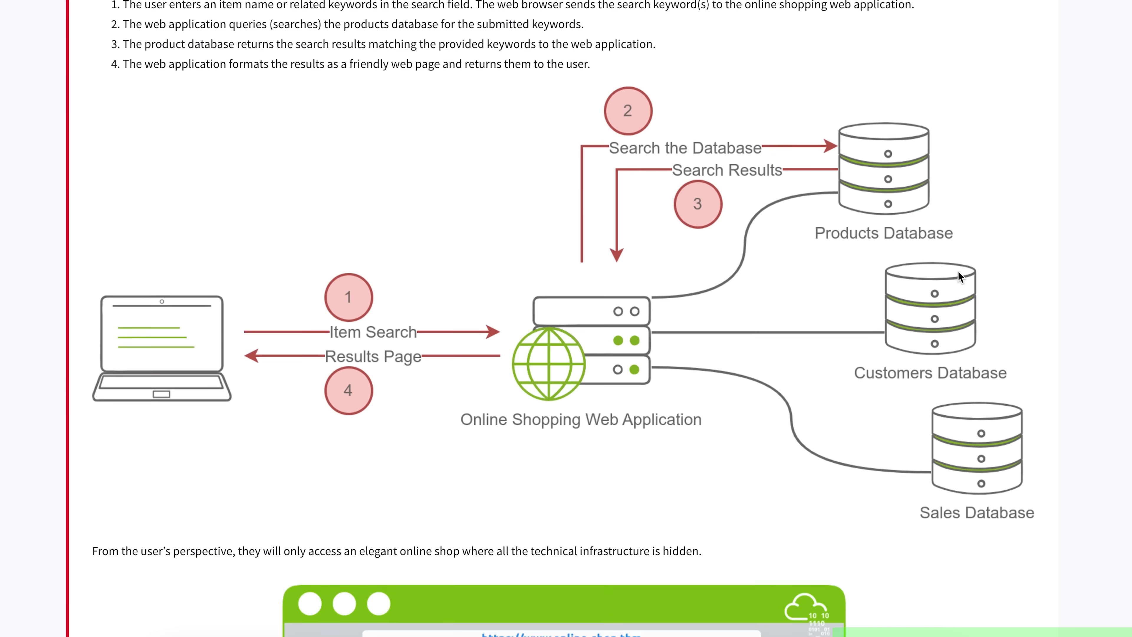
scroll("down", 3)
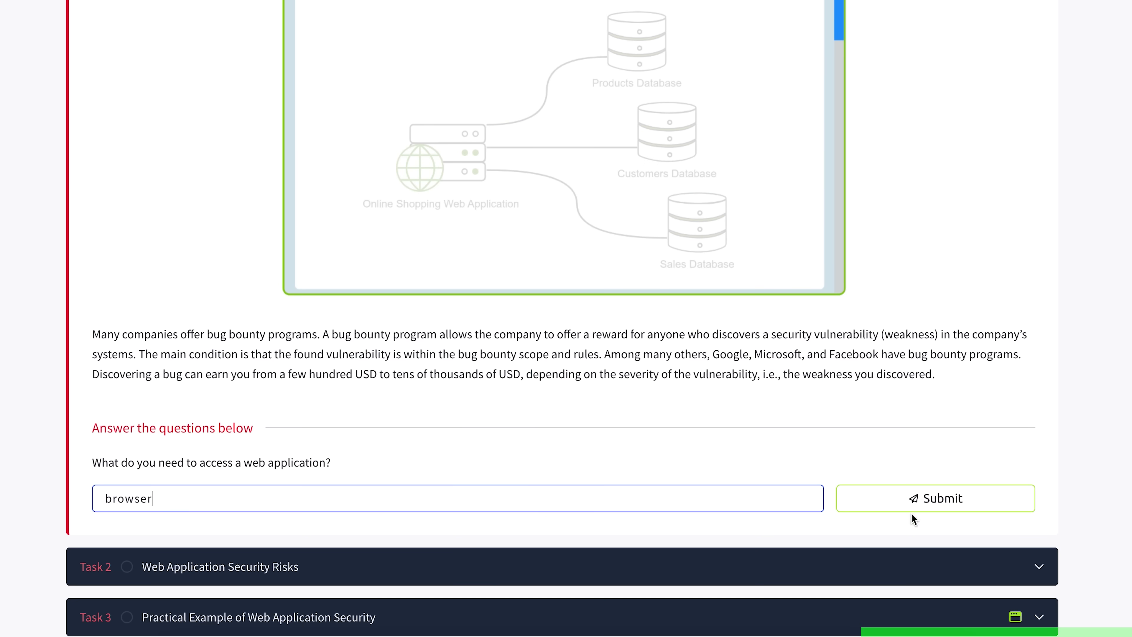
Navigate from the Practice menu to the SOC Simulator home page.
left_click(328, 31)
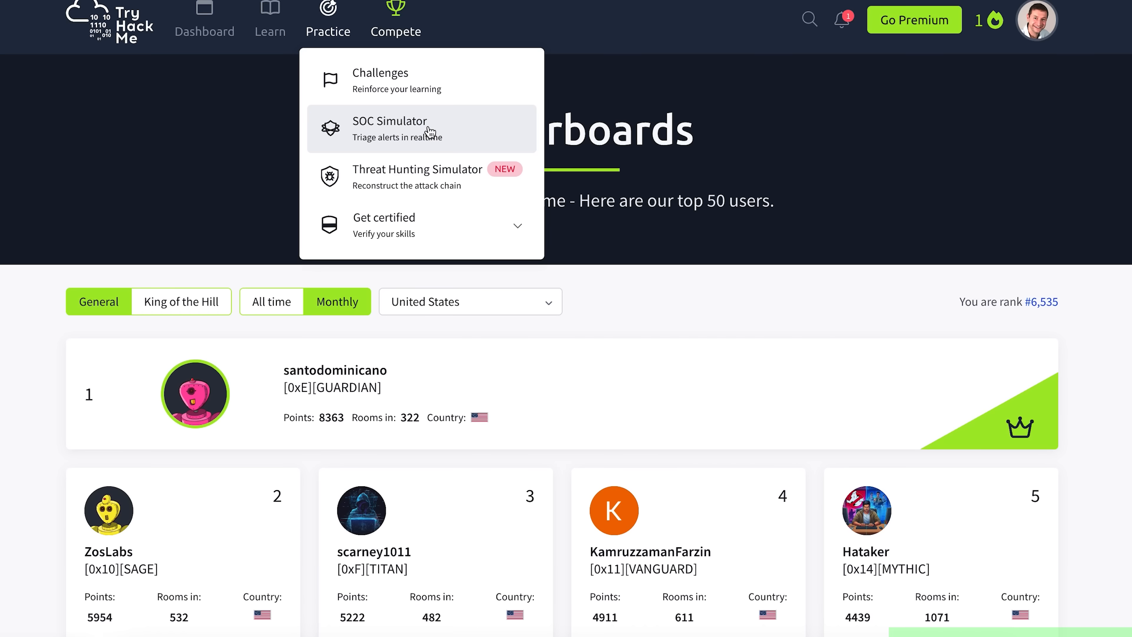
left_click(390, 129)
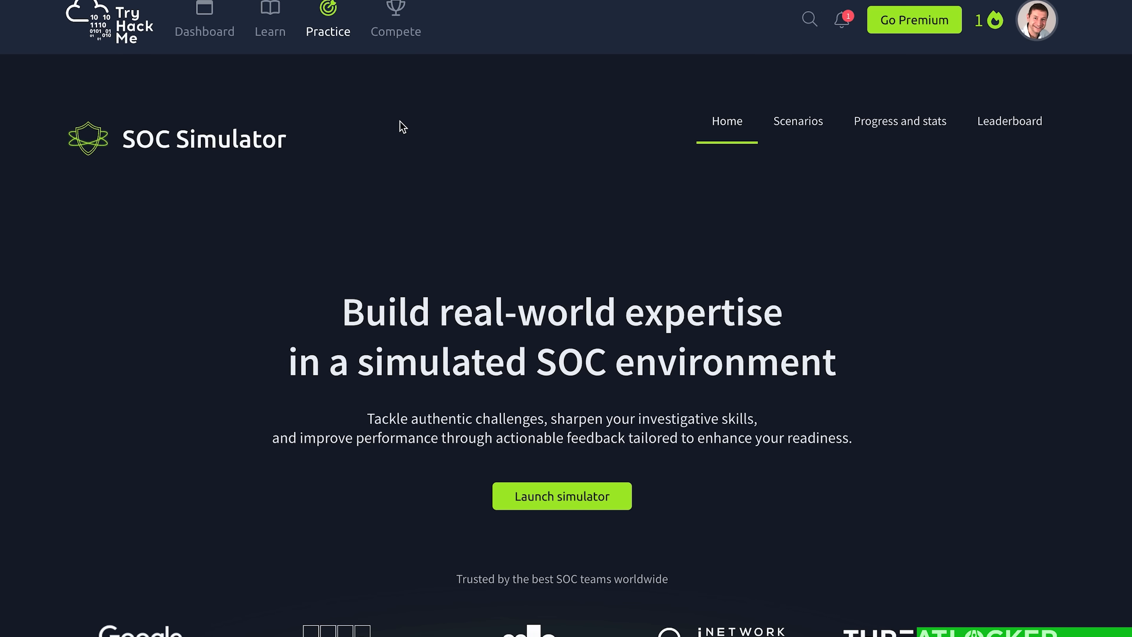
left_click(1009, 120)
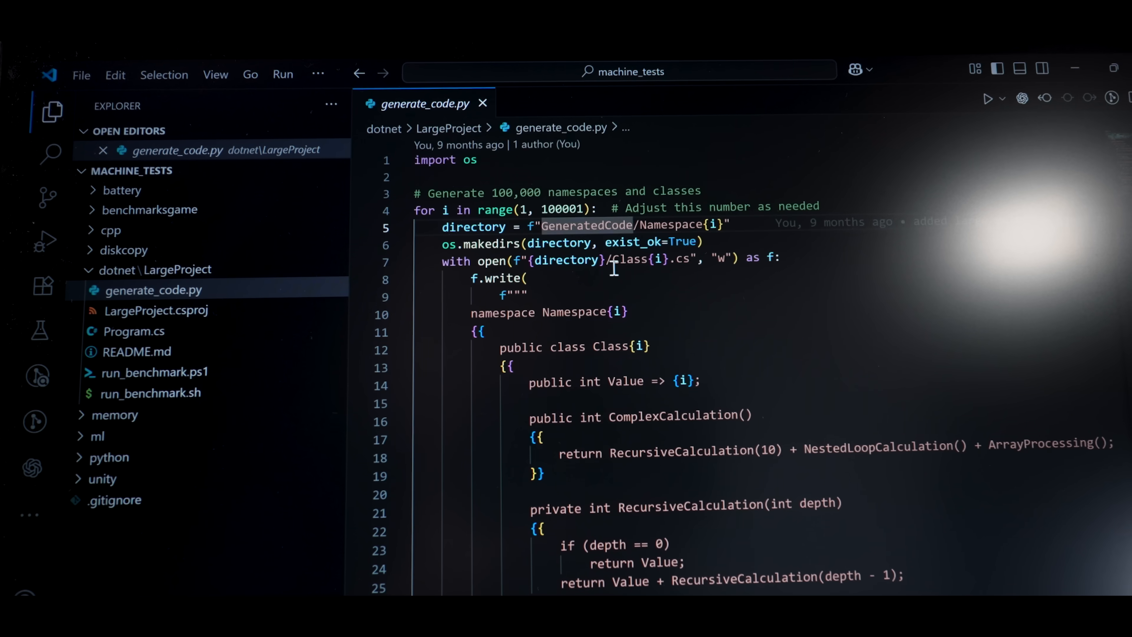
scroll("down", 3)
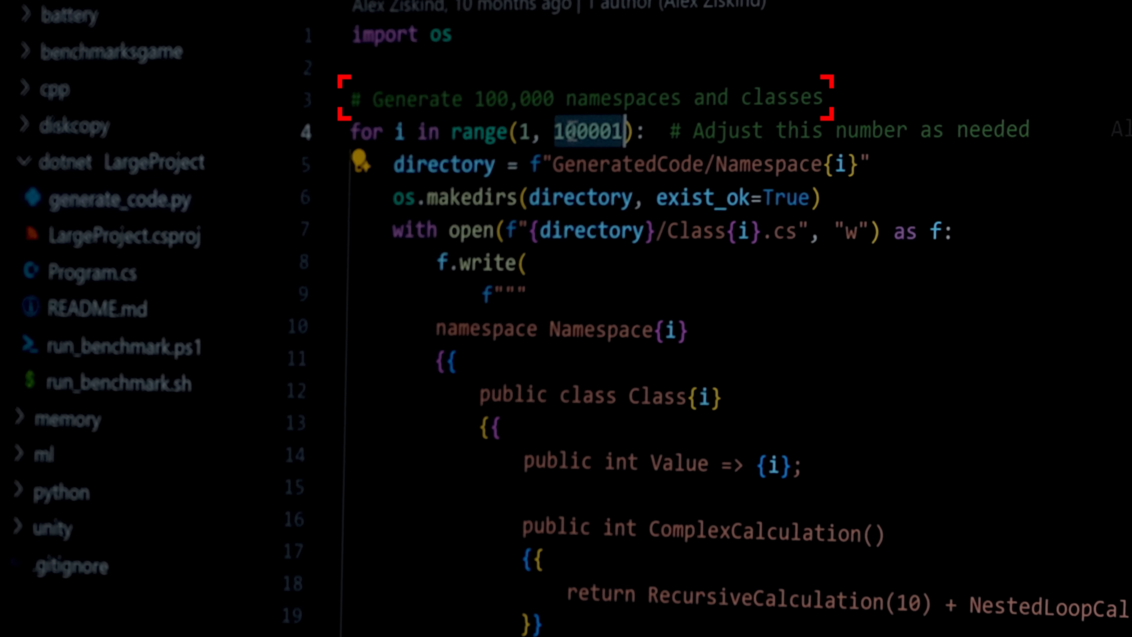
scroll("down", 3)
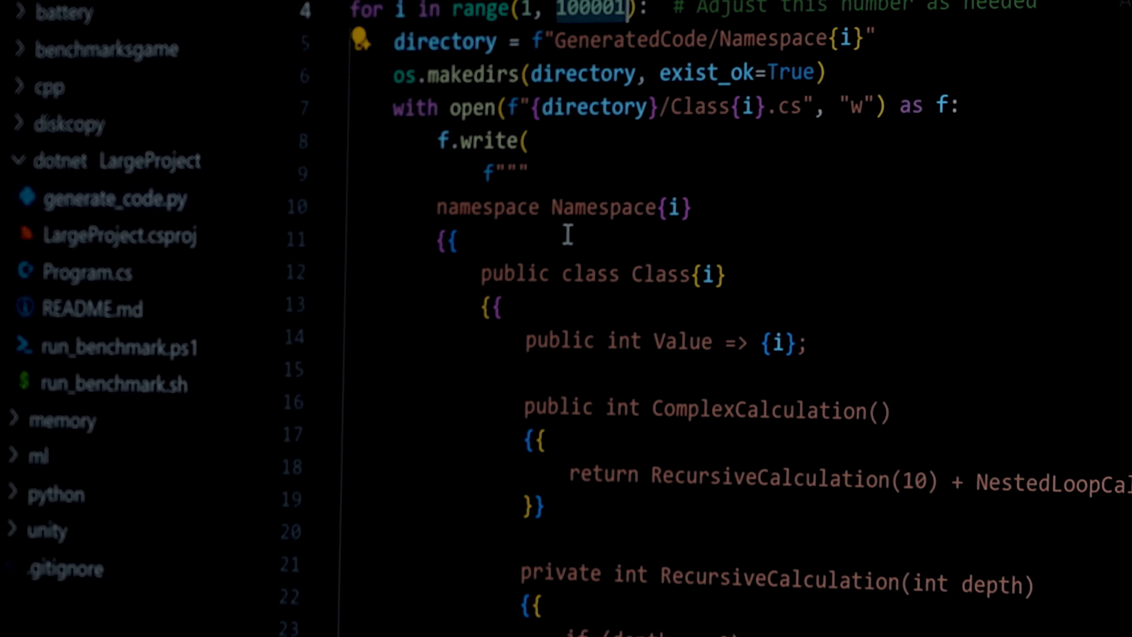